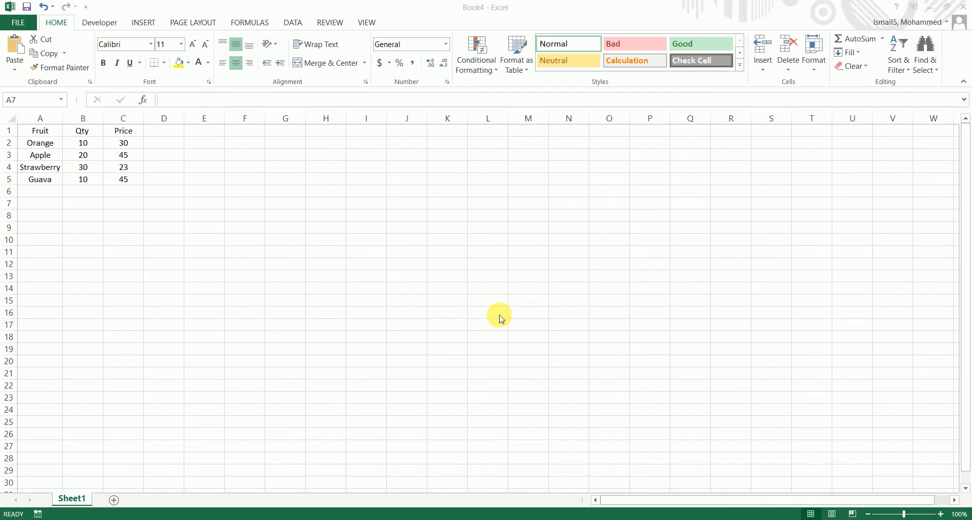
mouse_move(141, 182)
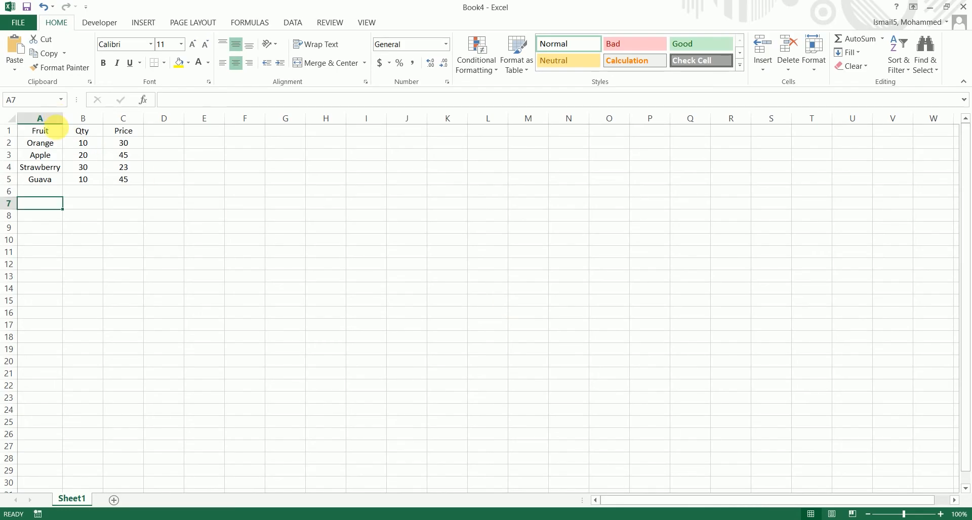
- Create a pivot table from A1:C5 on a new sheet with Fruit as row labels
left_click_drag(39, 131, 122, 179)
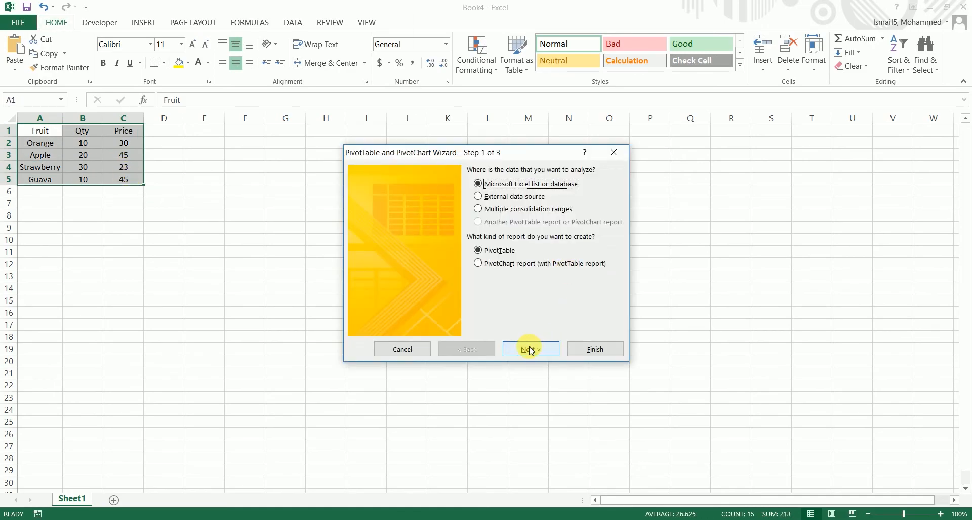
left_click(529, 349)
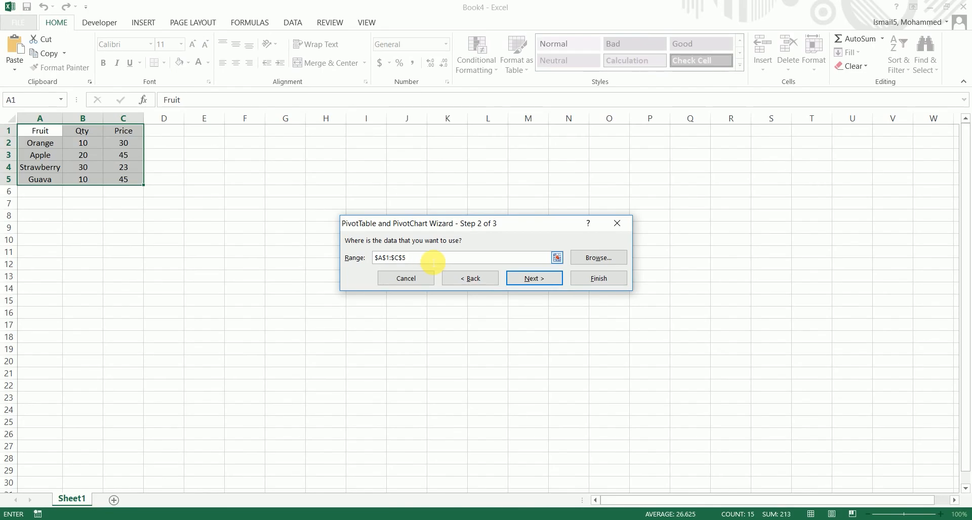
left_click(597, 278)
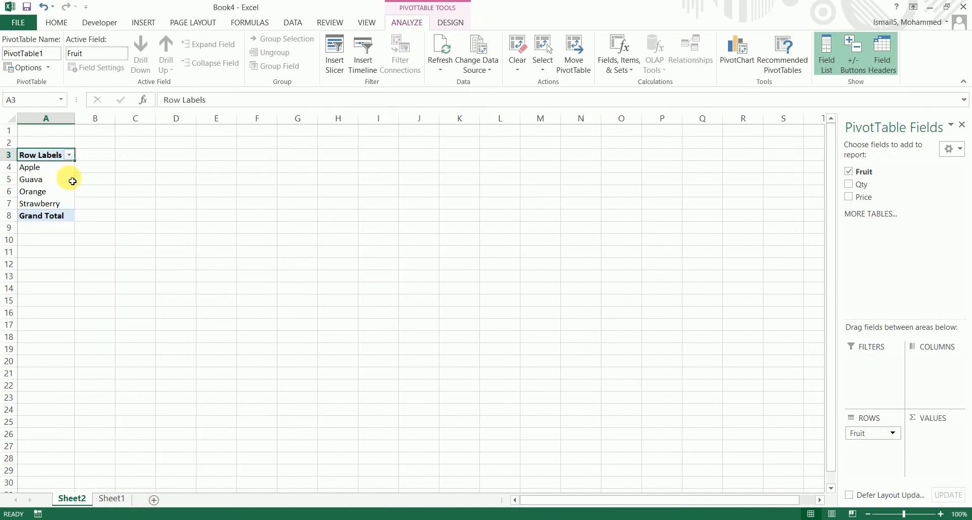
- On Sheet1 add a Chickoo row below Guava with quantity 50 and price 10
left_click(113, 499)
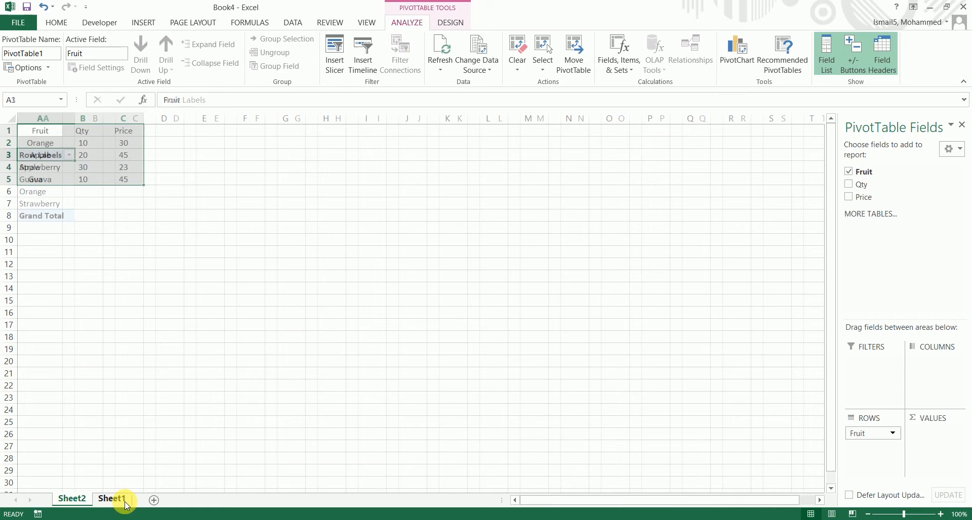
left_click(113, 499)
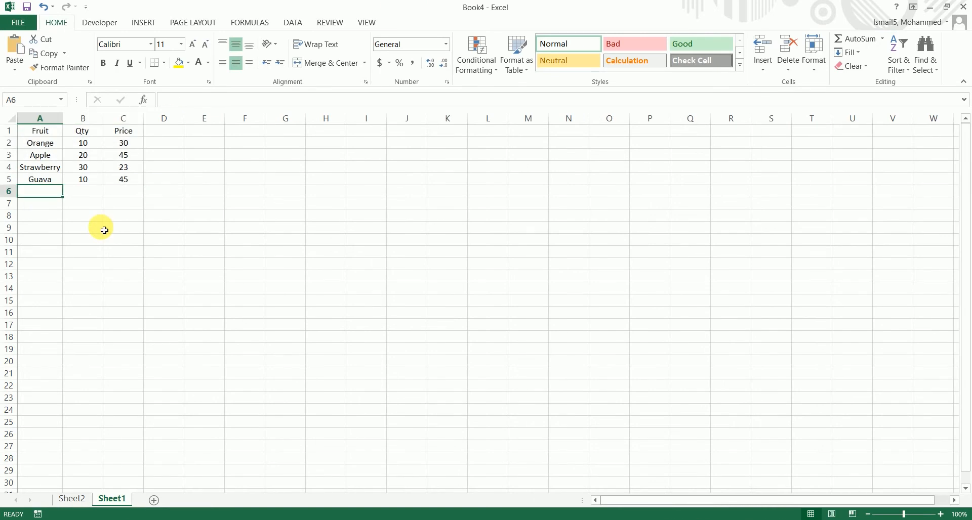
type("Chickoo")
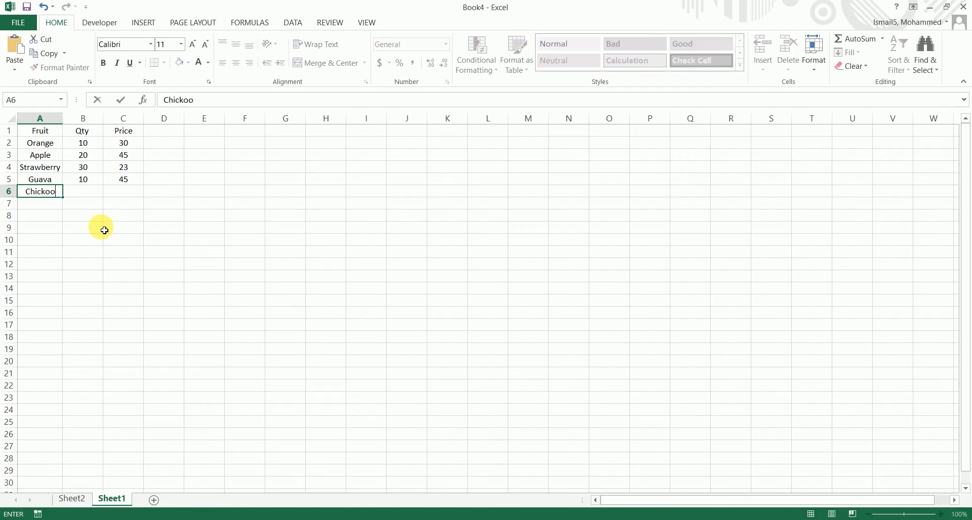
type("50")
left_click(124, 191)
type("10")
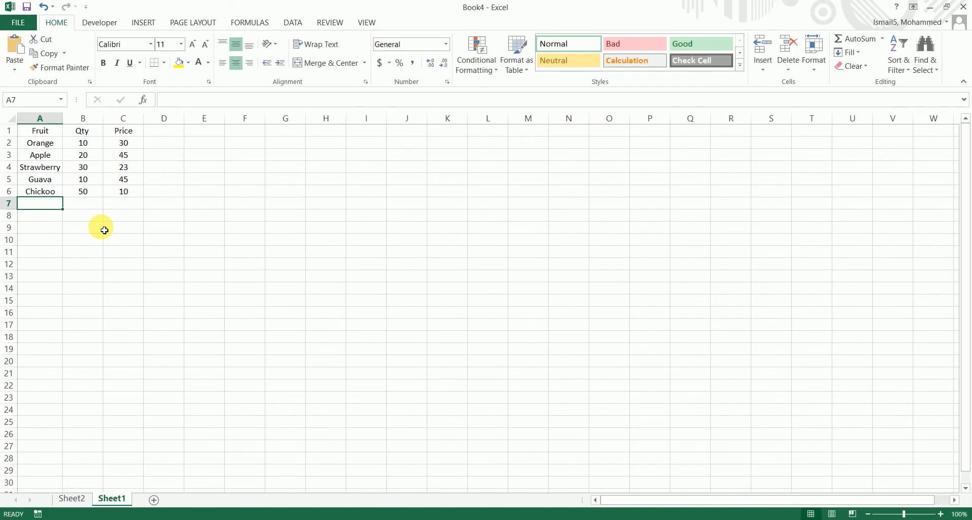
- Refresh the Sheet2 pivot table (still four fruits) and return to Sheet1
right_click(32, 190)
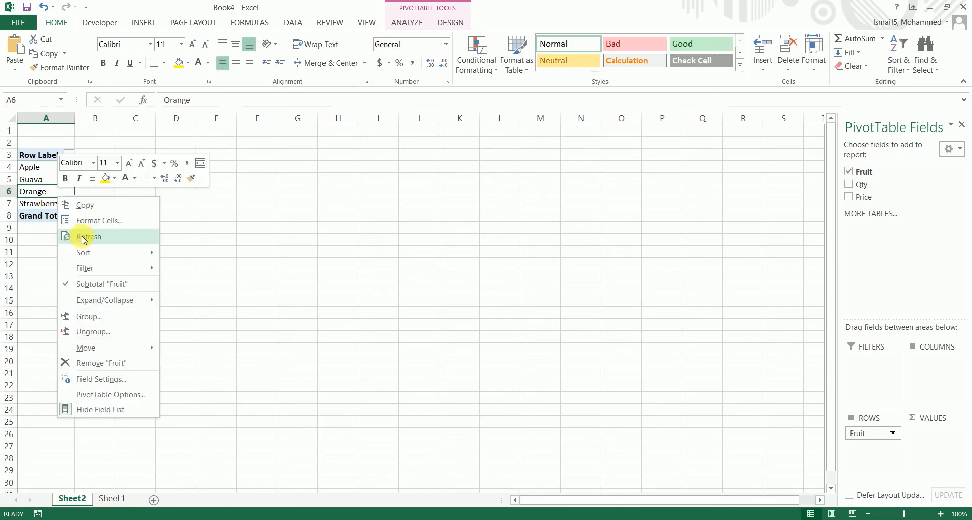
left_click(89, 237)
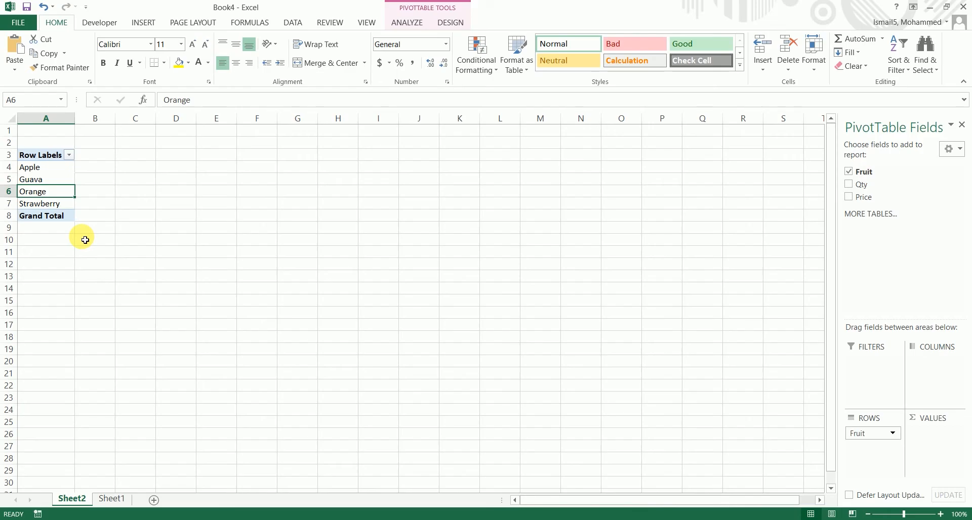
left_click(111, 499)
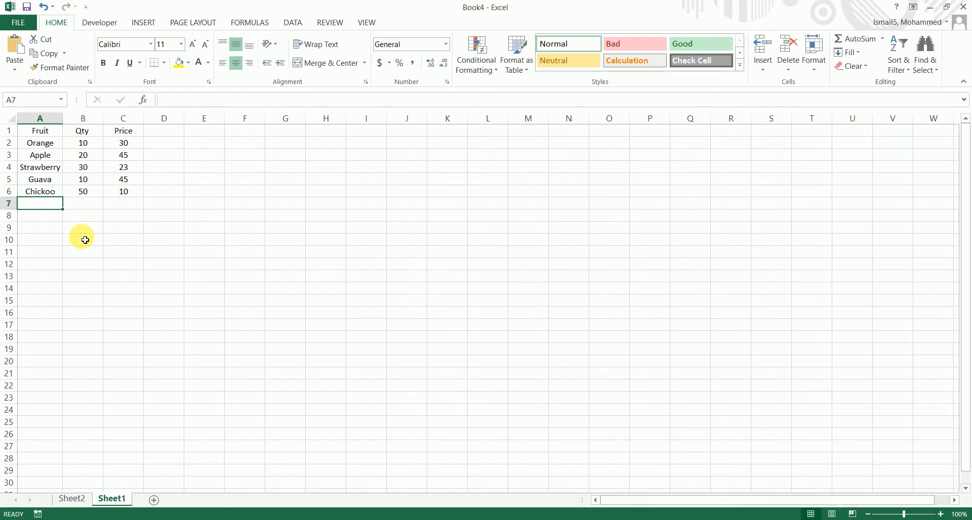
- Convert A1:C6 into an Excel table with headers (Table1)
left_click_drag(39, 130, 122, 191)
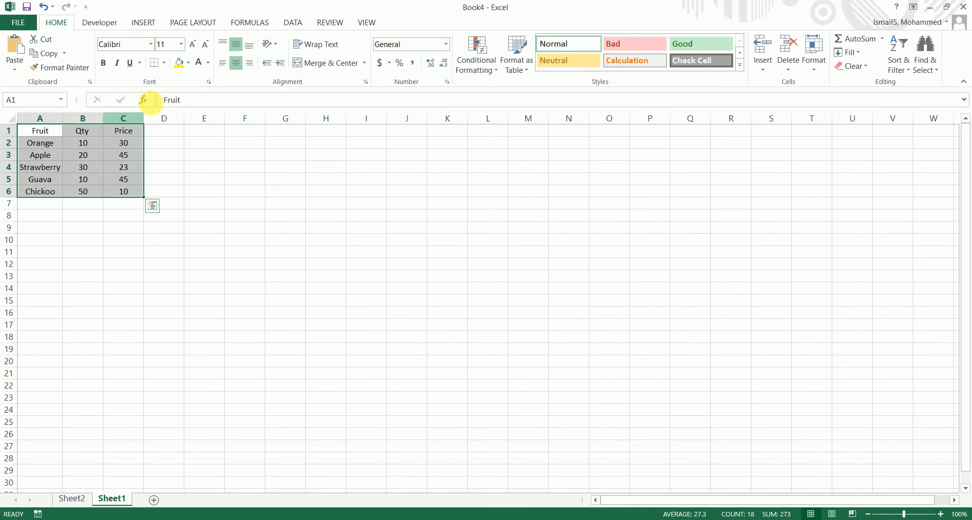
mouse_move(144, 22)
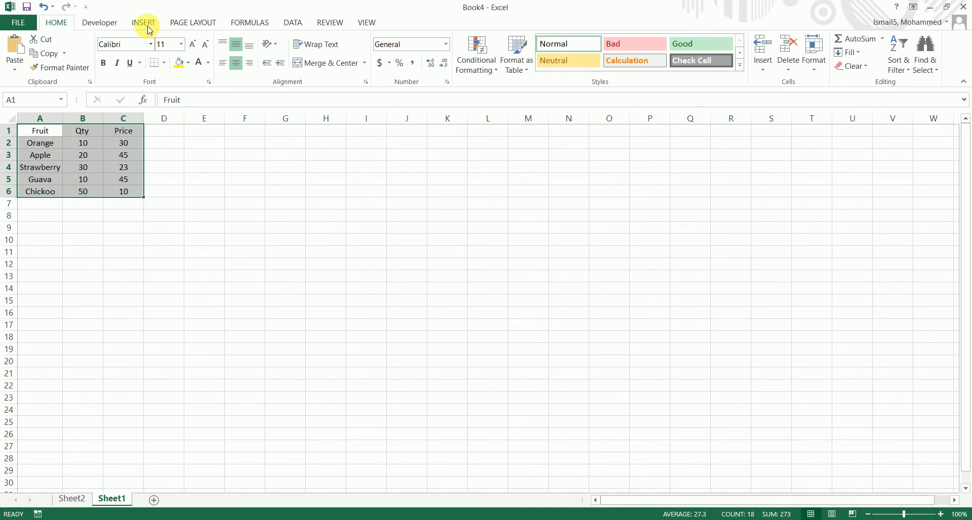
left_click(104, 52)
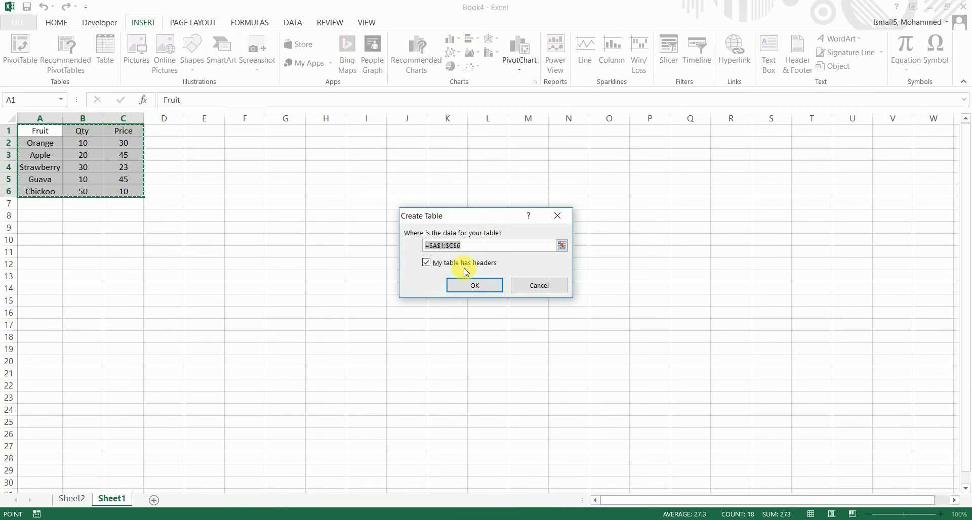
left_click(473, 285)
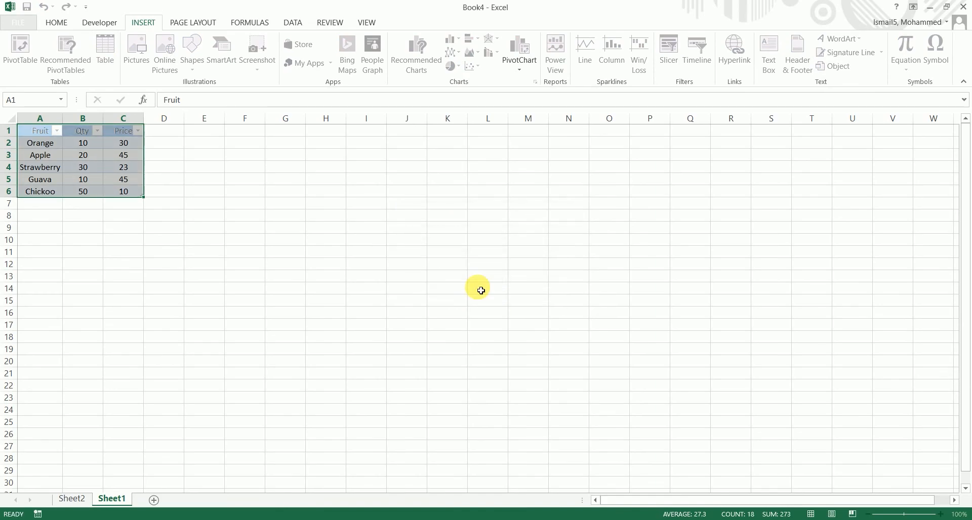
left_click(82, 155)
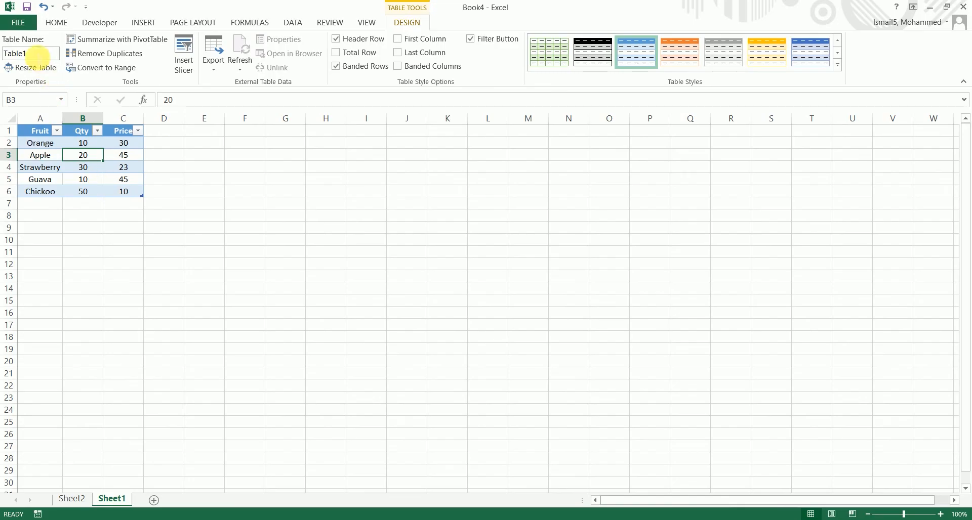
- Rename Table1 to Fruits in the Table Name box
triple_click(25, 53)
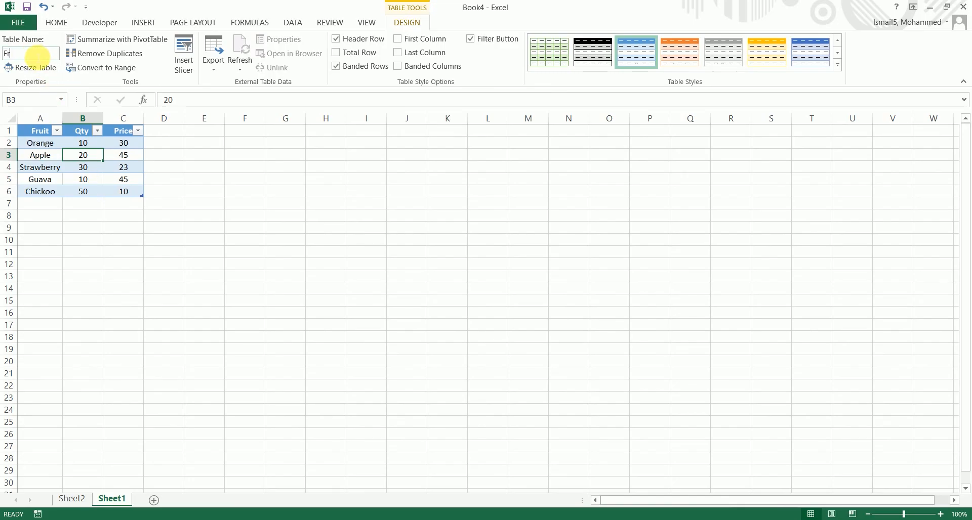
type("Fruits")
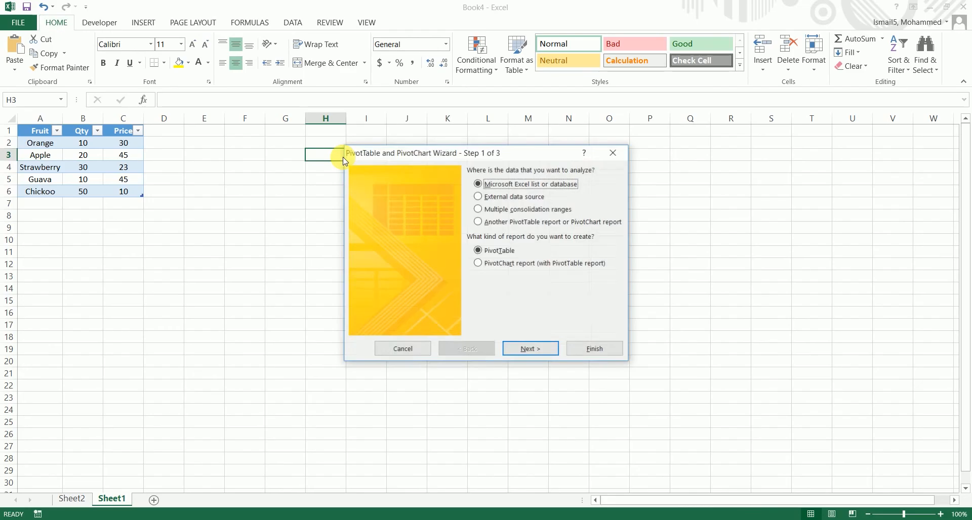
- Build a second pivot table on Sheet1 from range Fruits with Fruit as rows, showing five fruits
left_click(529, 348)
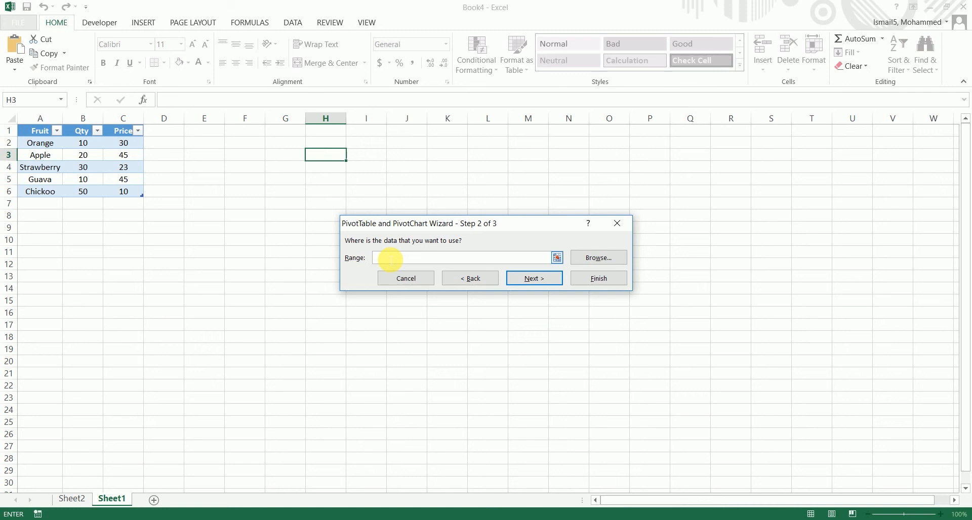
type("Fruits")
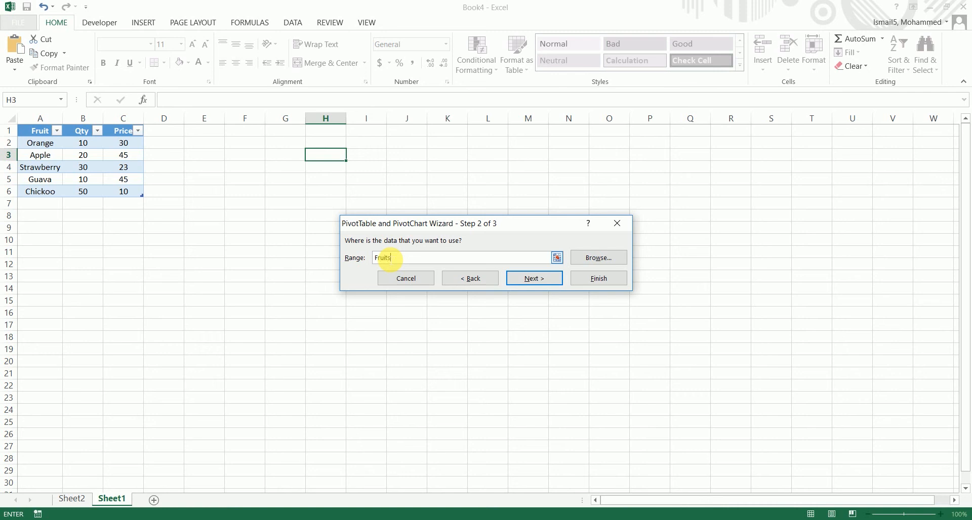
left_click(597, 278)
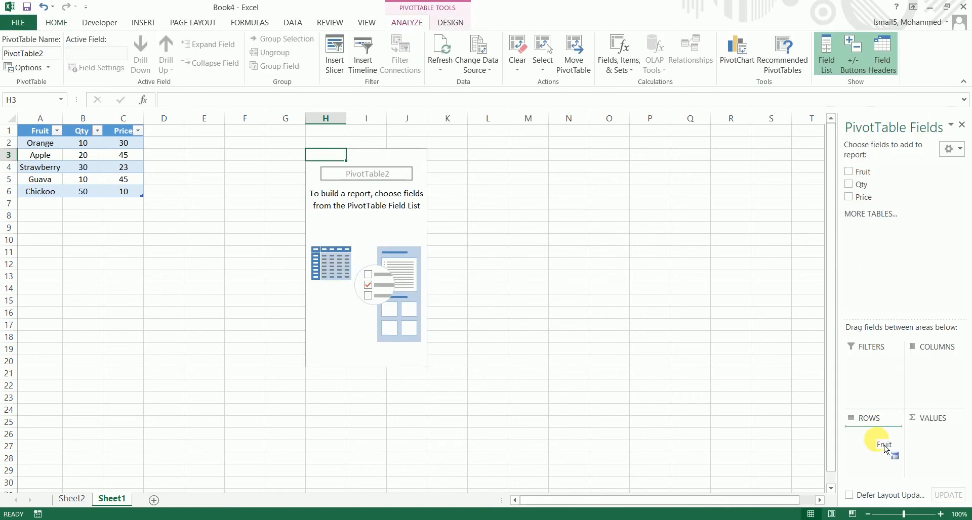
left_click(859, 172)
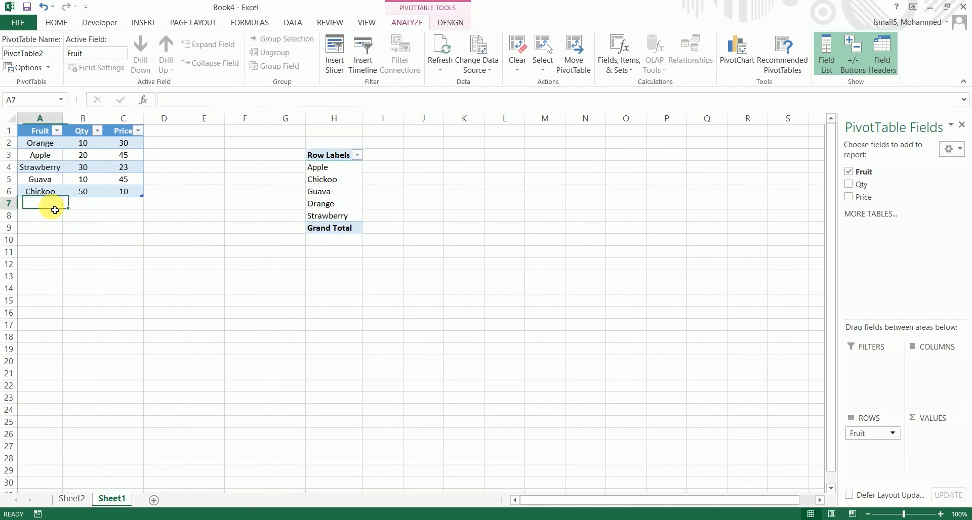
- Add a Rasberry row with quantity 20 and price 100 to the Fruits table
type("Raspe")
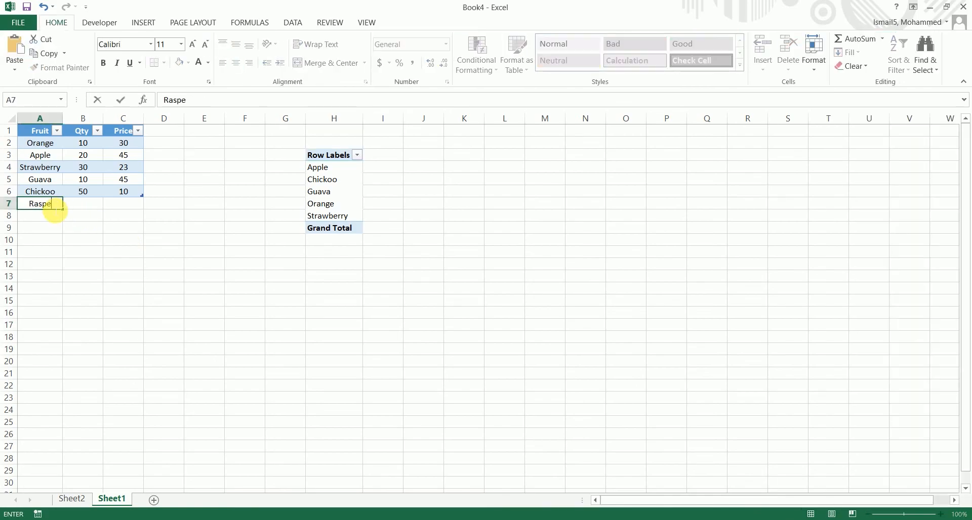
key("Backspace")
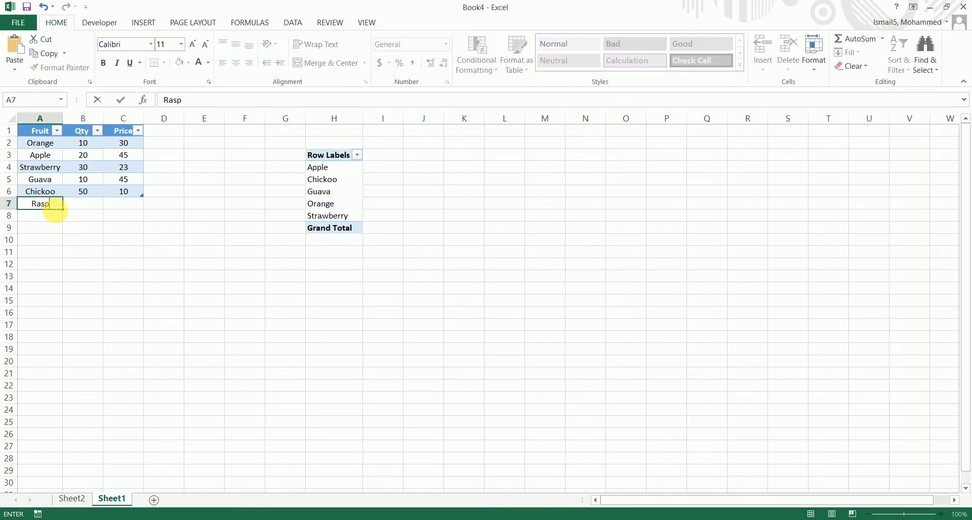
type("berry")
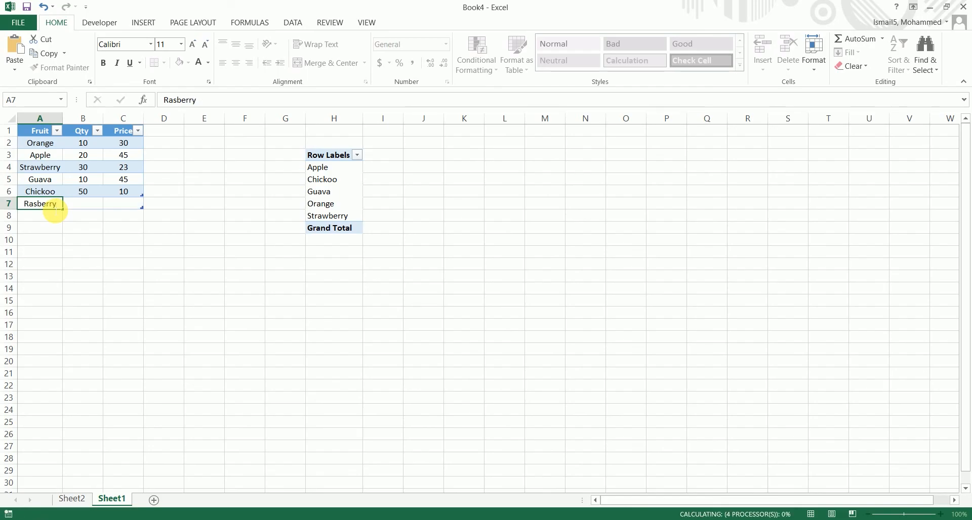
type("20")
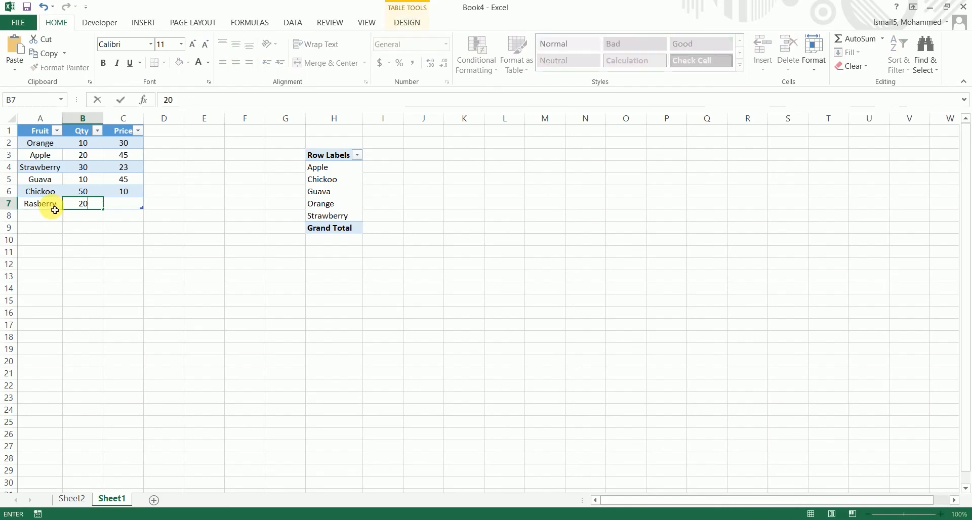
type("100")
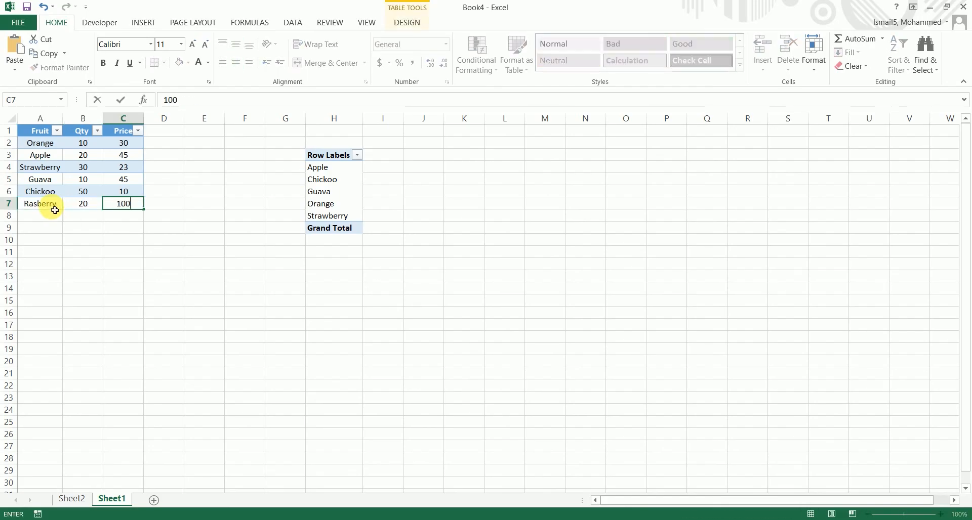
- Refresh the pivot table, copy the fruit data and paste it onto a new Sheet3
left_click(333, 192)
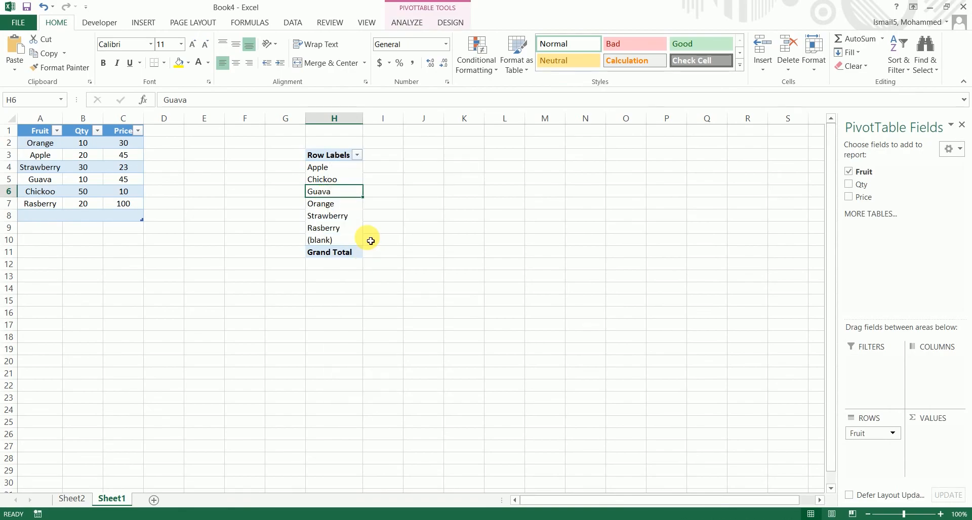
mouse_move(325, 239)
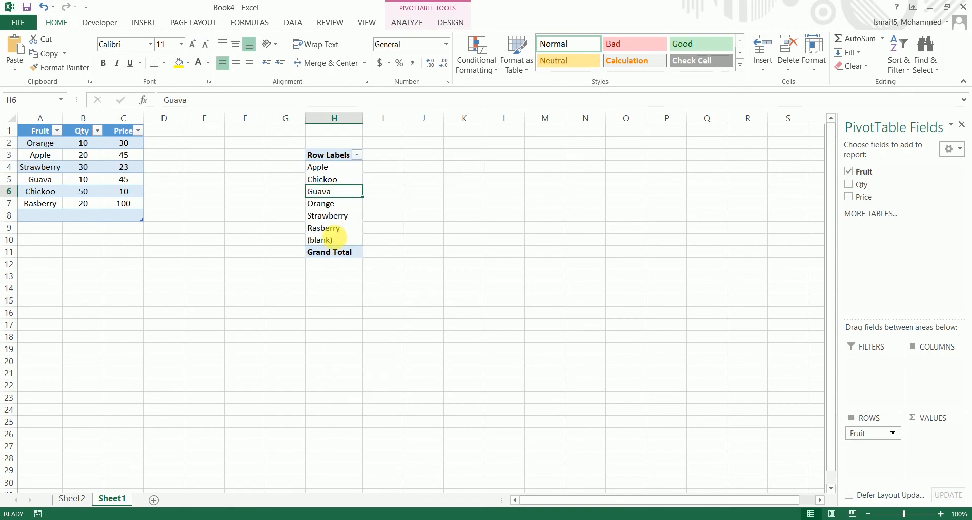
mouse_move(118, 229)
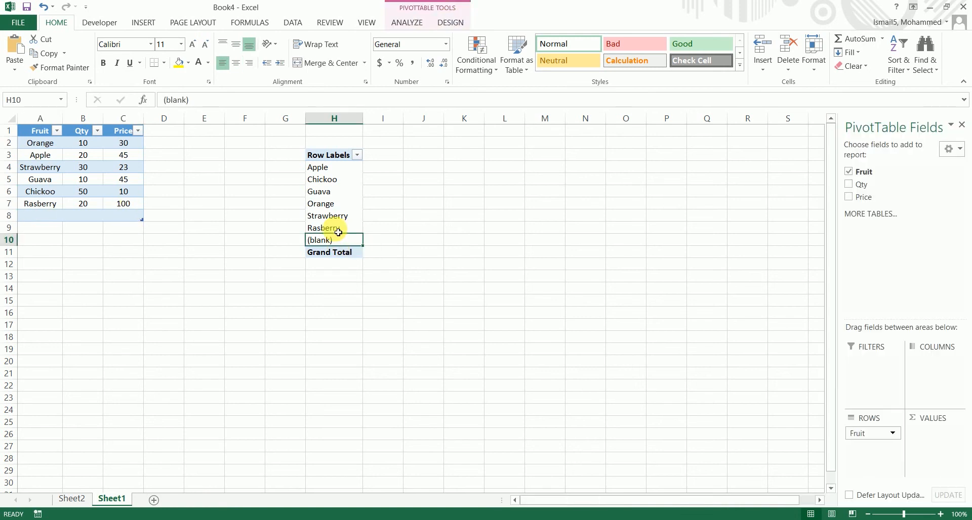
left_click(333, 227)
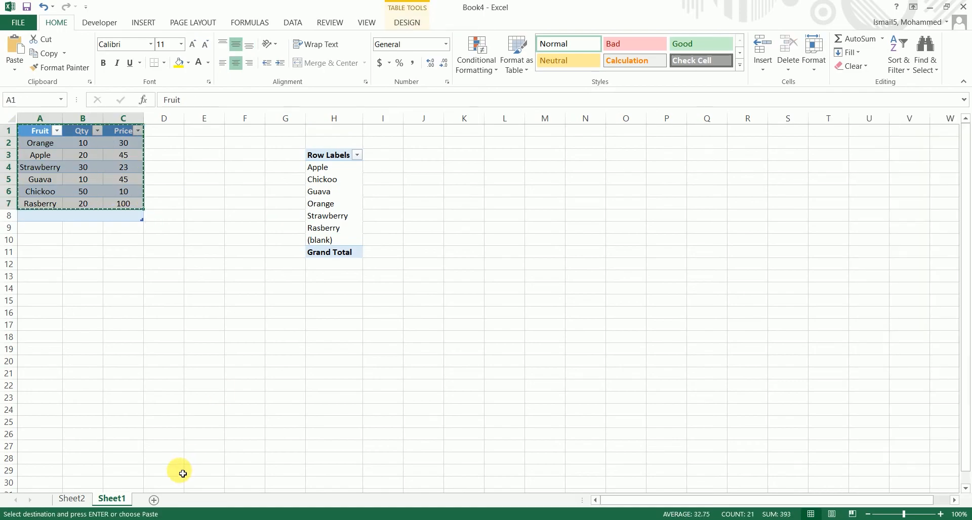
left_click(153, 500)
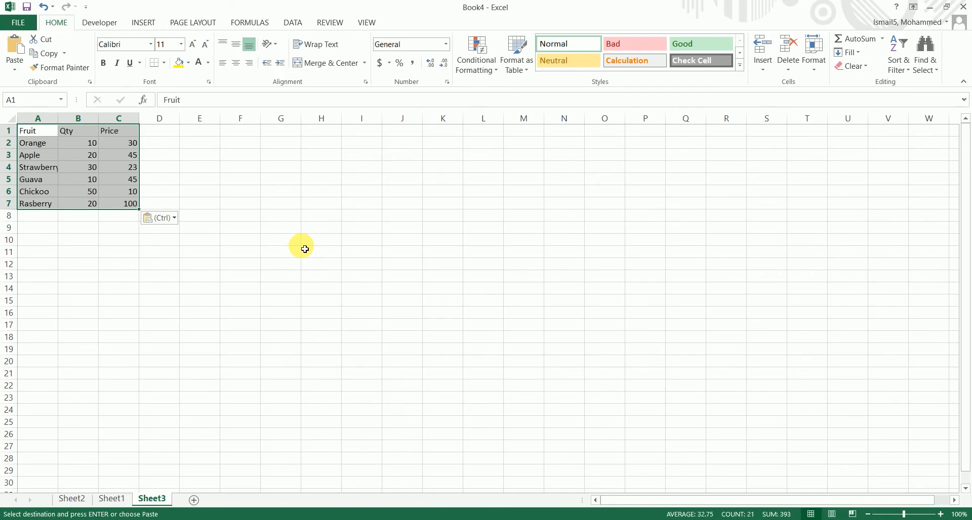
left_click(249, 22)
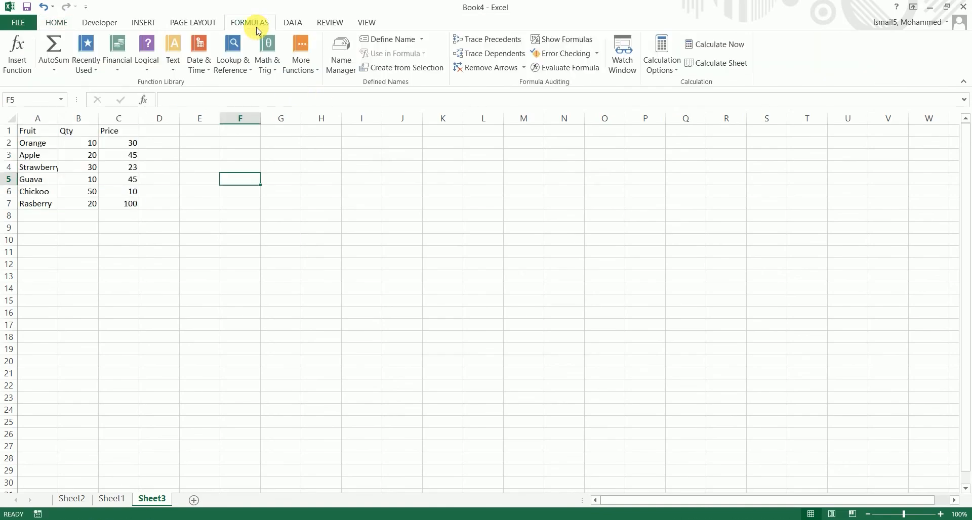
- In Name Manager start a new name called Fruits_Data
left_click(340, 53)
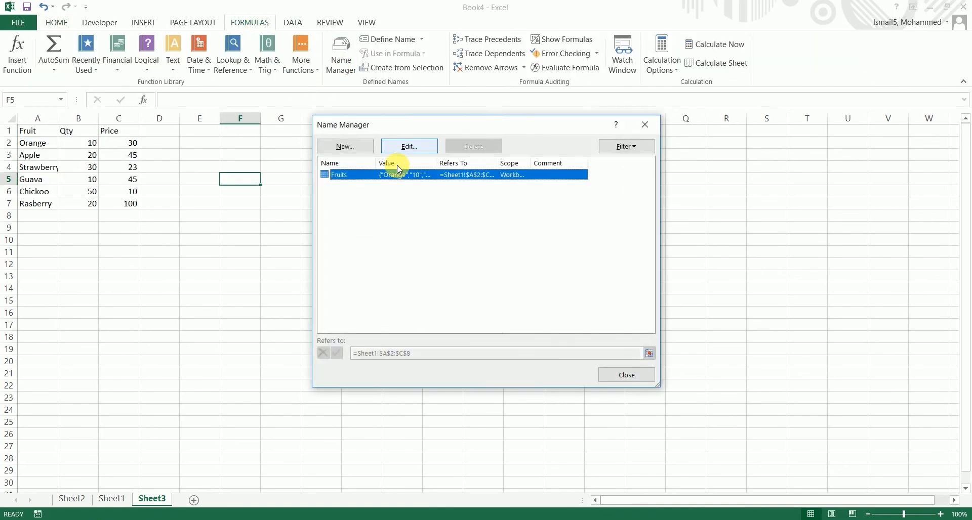
left_click(344, 146)
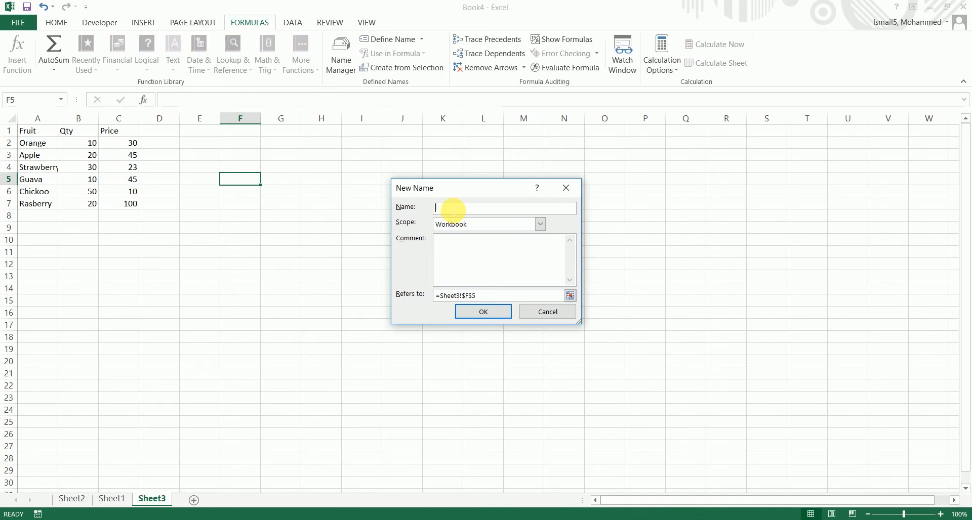
type("Fruits")
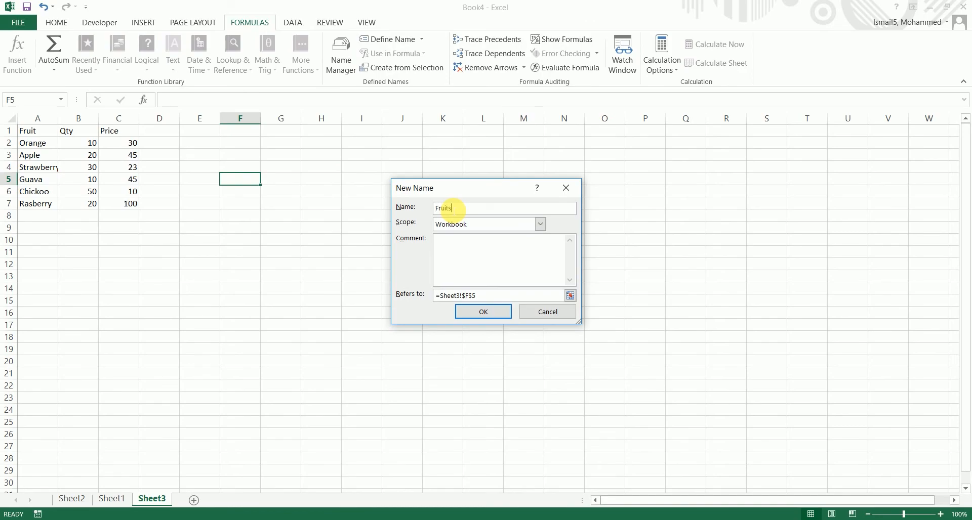
type("_Data")
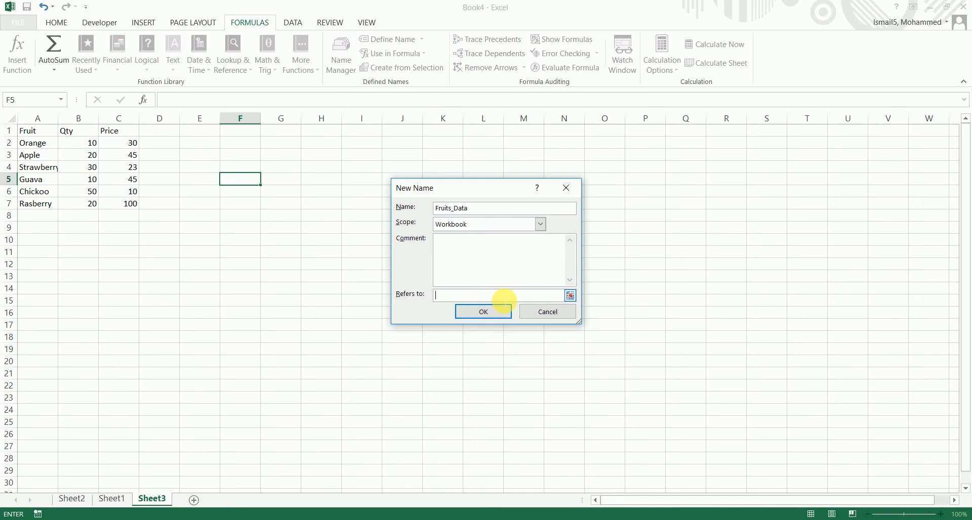
- Define it as =OFFSET(Sheet3!$A$1,0,0,COUNTA(Sheet3!$A:$A),COUNTA(Sheet3!$1:$1)) and confirm
type("=offset(")
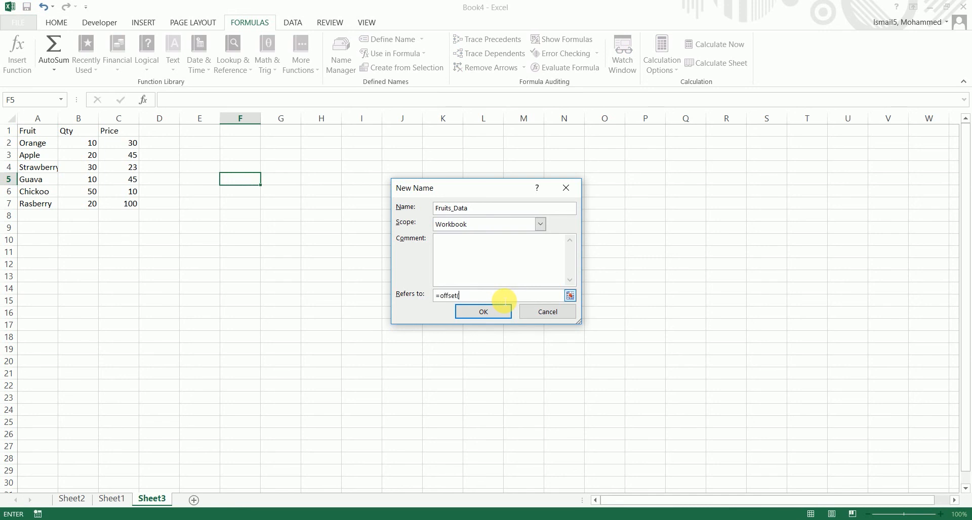
left_click(37, 131)
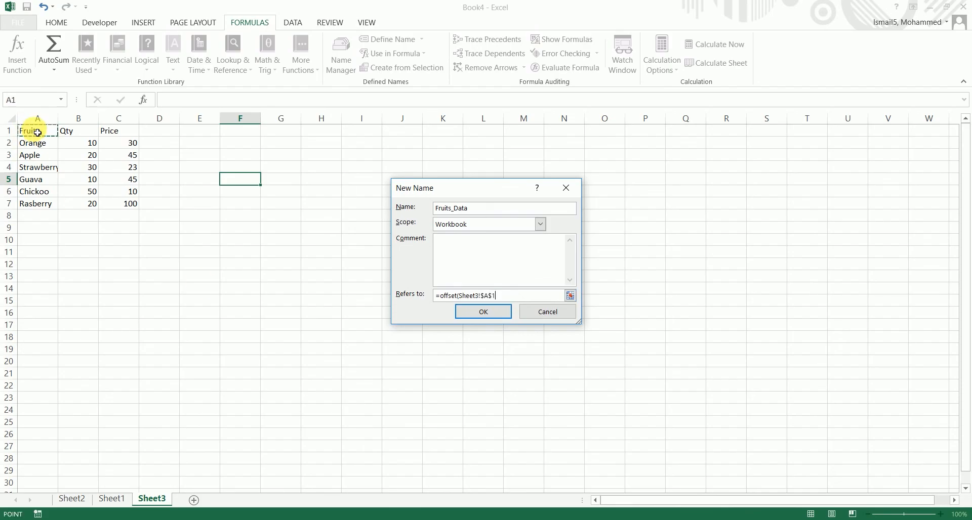
type(",0,0")
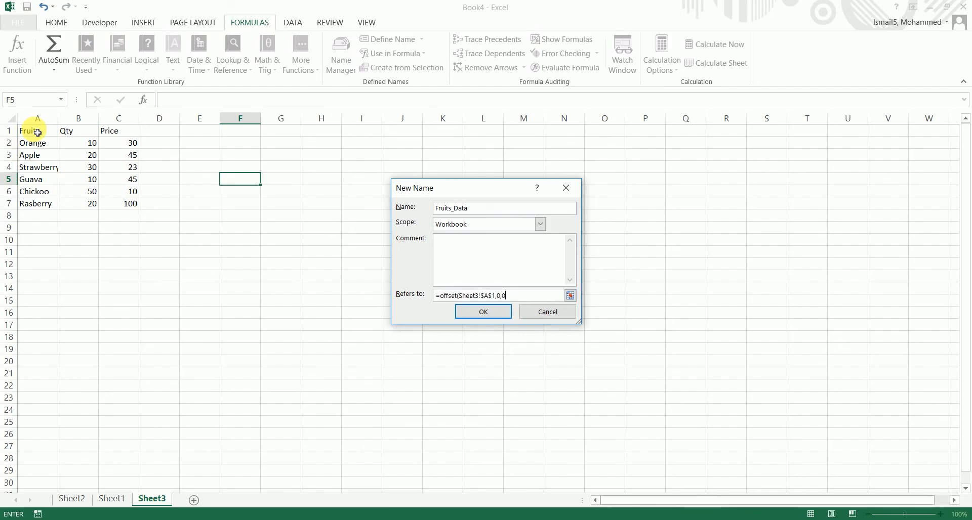
type("countA(")
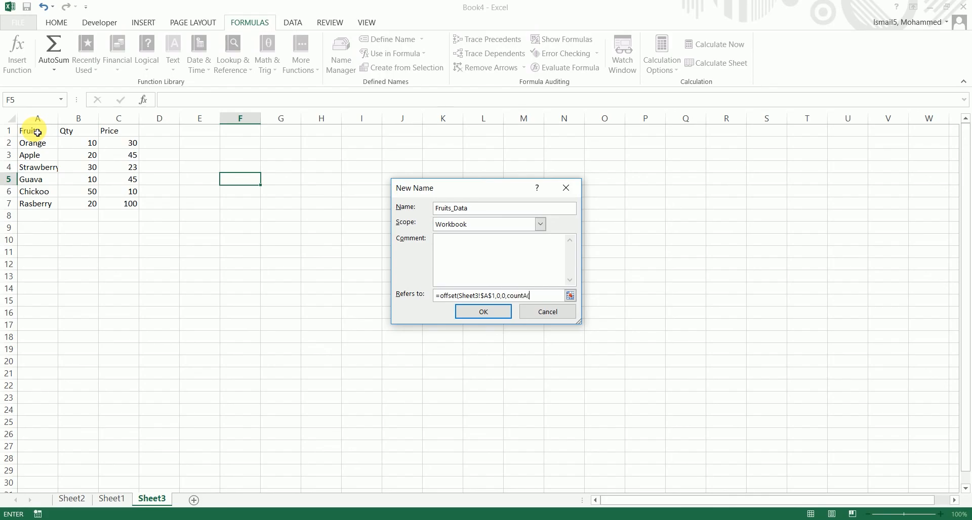
left_click(36, 130)
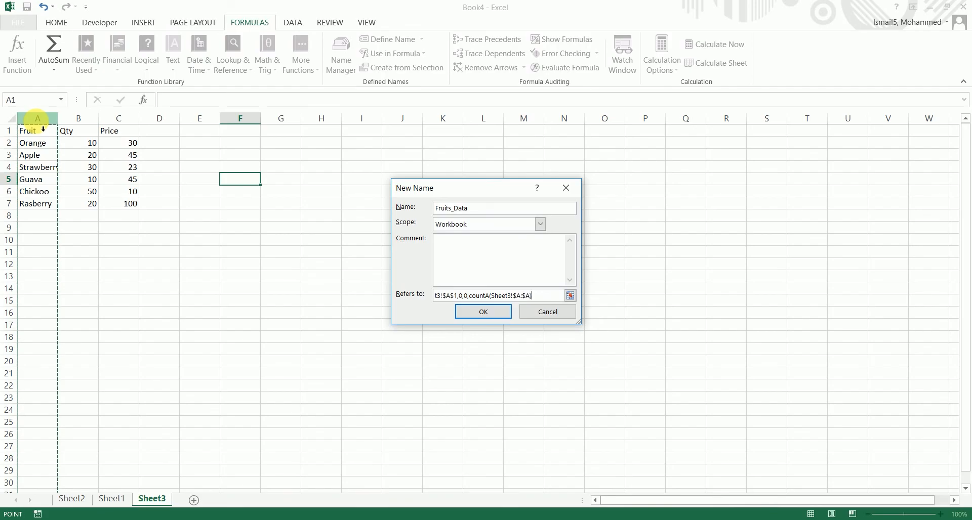
type("cou")
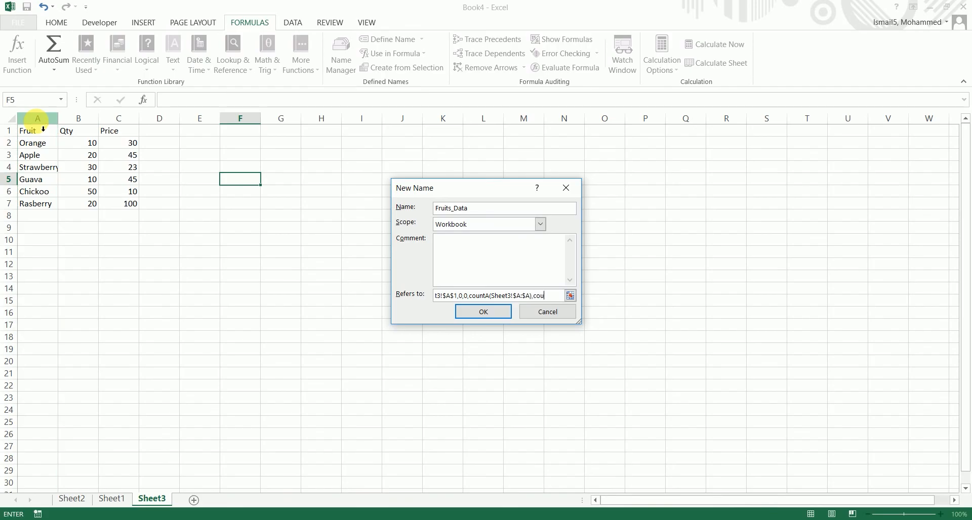
type("nta(Sheet3!$1:$1))")
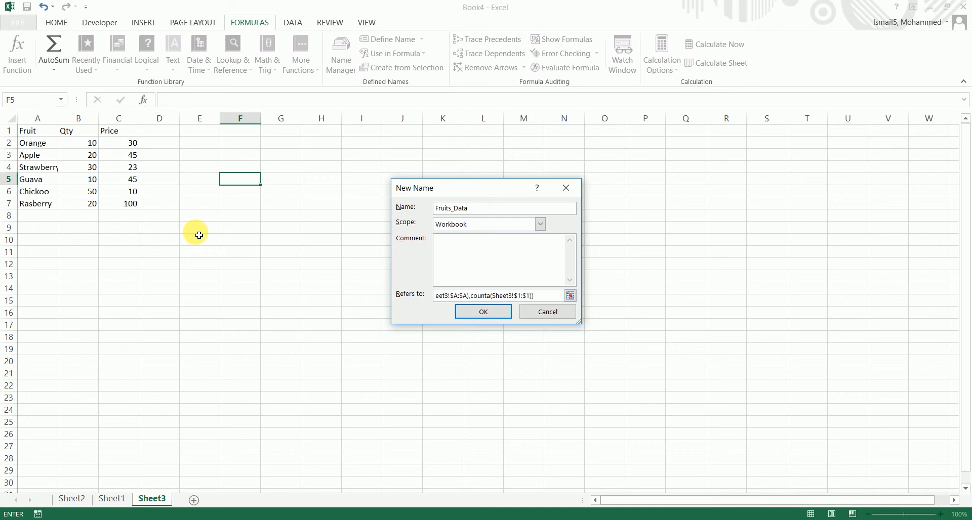
left_click(482, 312)
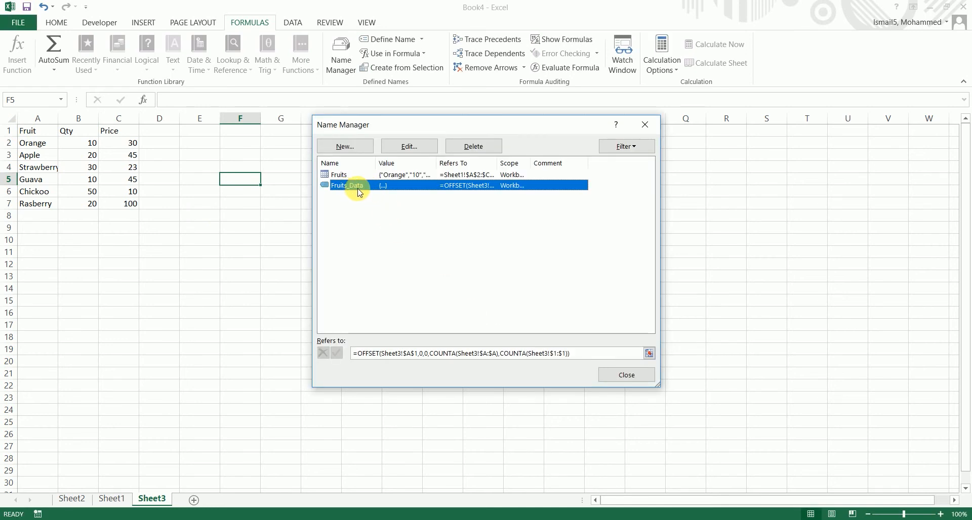
left_click(625, 375)
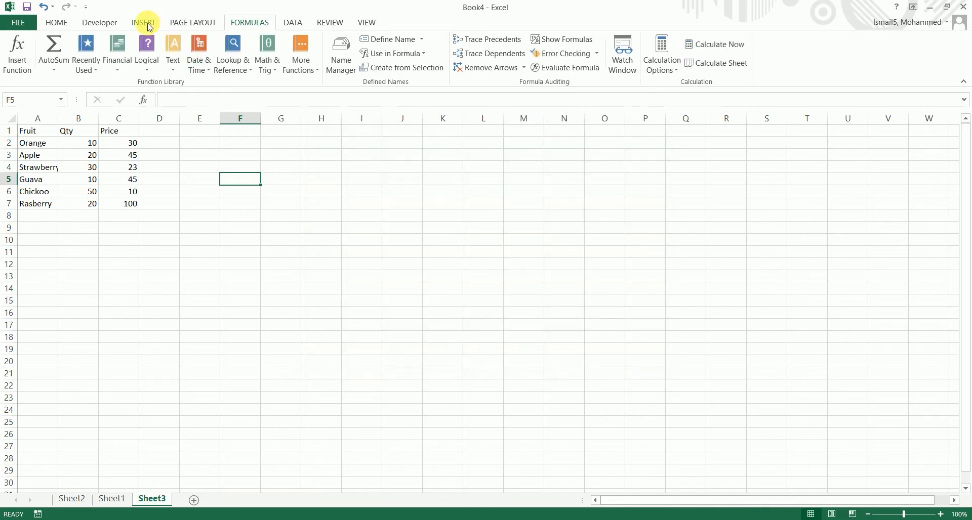
- Insert a pivot table on Sheet3 at F5 using Fruits_Data as its source range
left_click(143, 23)
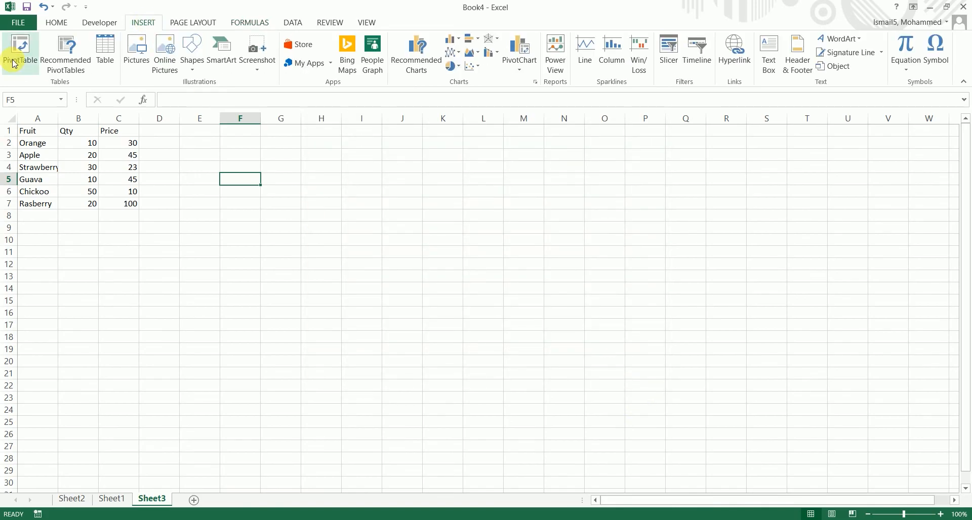
left_click(19, 53)
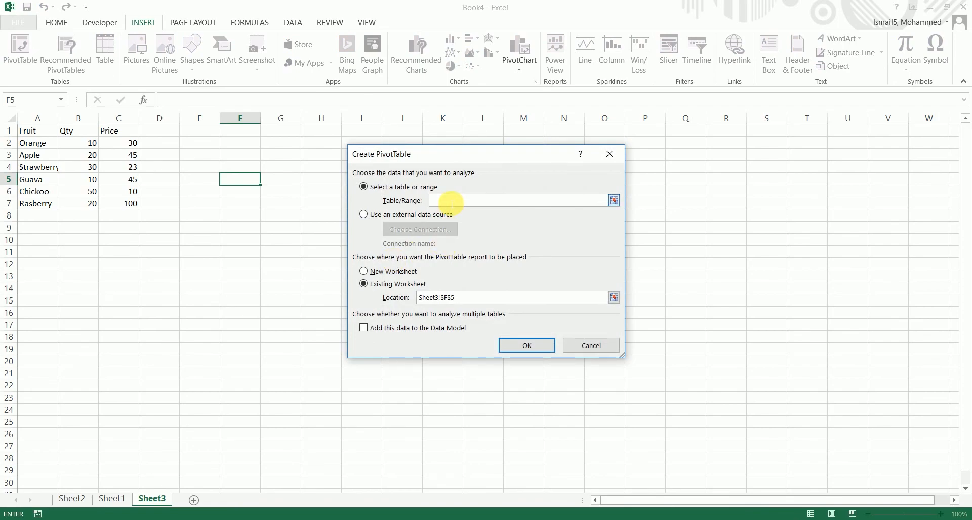
type("F")
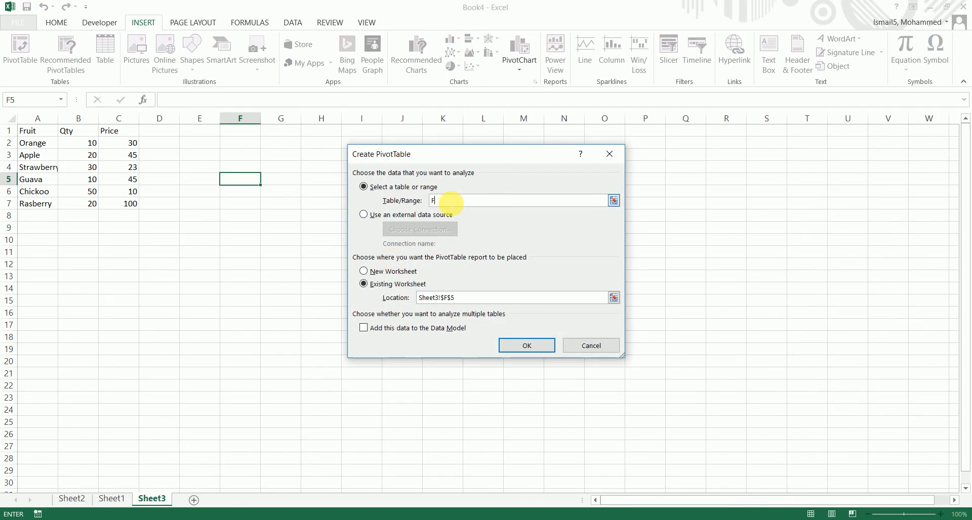
type("Fruits_")
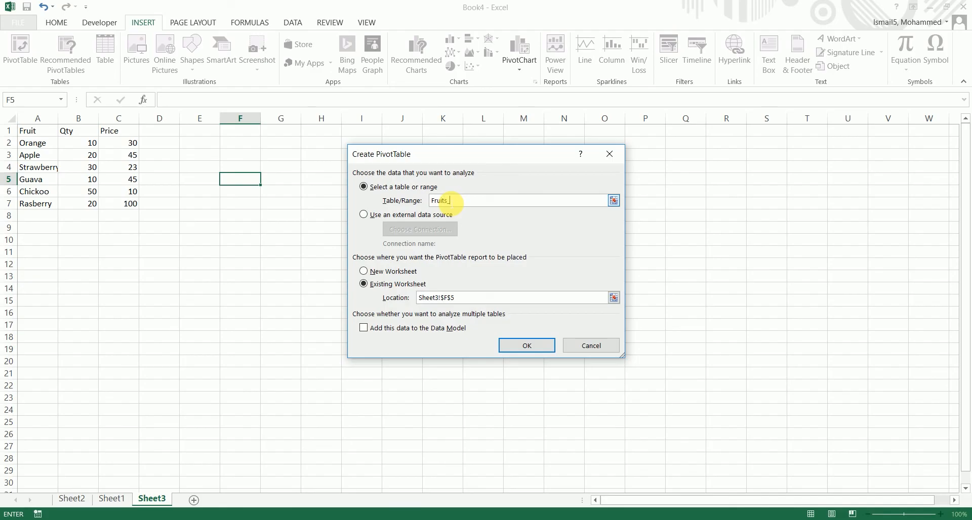
type("Data")
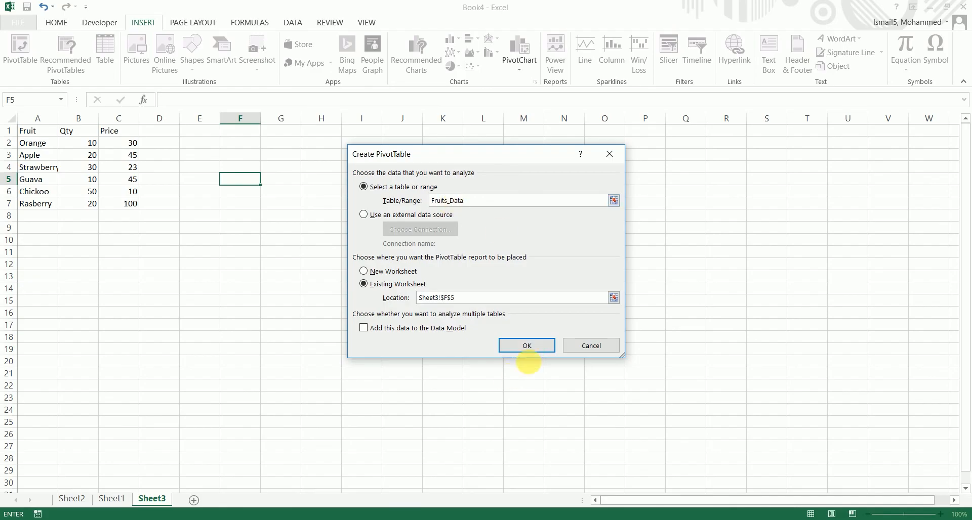
left_click(526, 345)
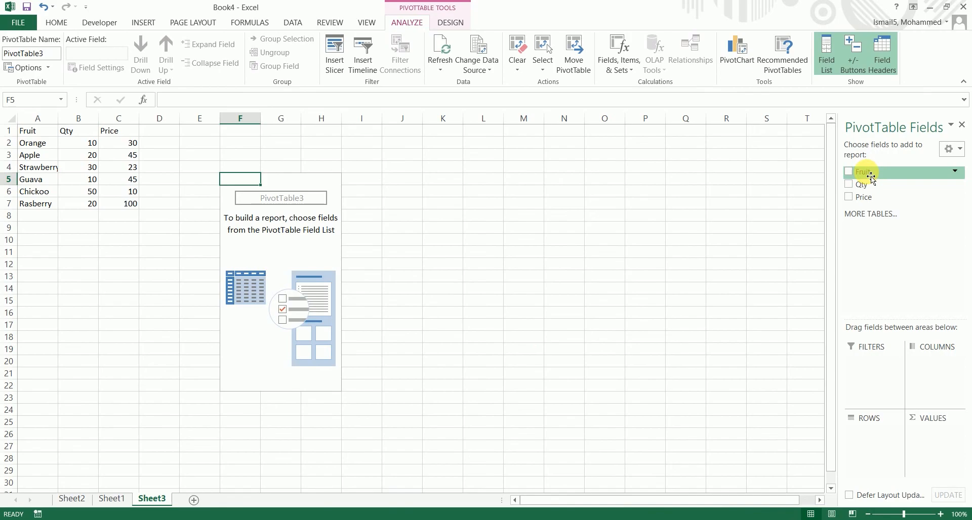
- List the Fruit field as rows, showing all six fruits, and select the empty row below the data
left_click(848, 171)
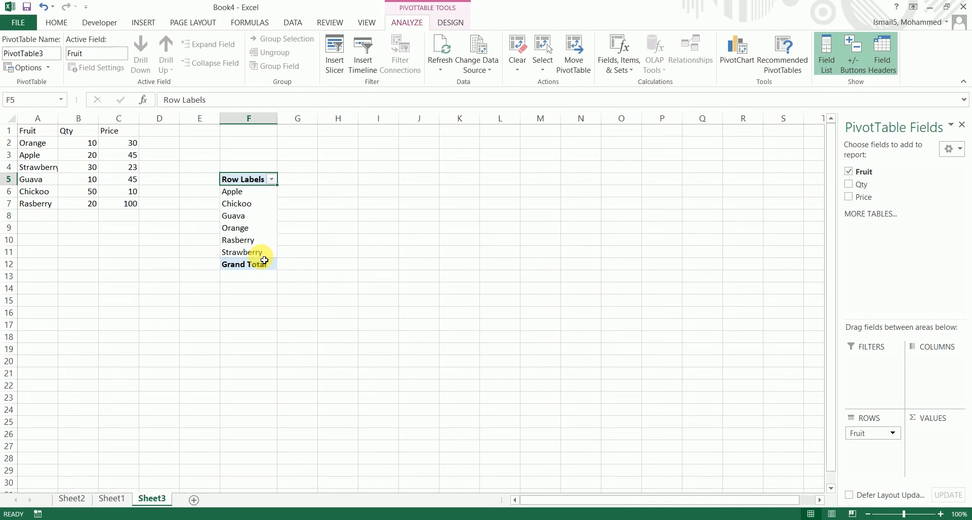
left_click(37, 216)
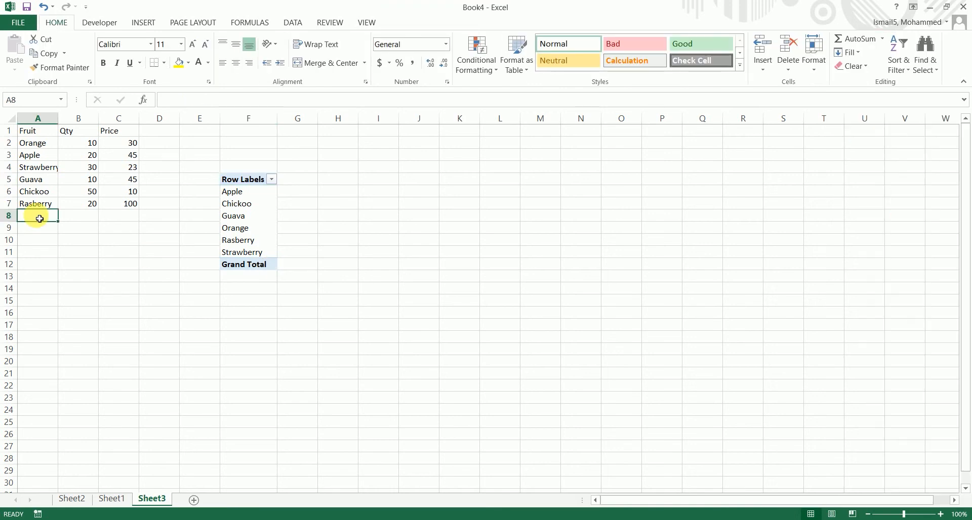
- Add Blueberry (20, 100) in row 8 and refresh the pivot table so it lists Blueberry
type("Ble")
left_click(79, 216)
type("20")
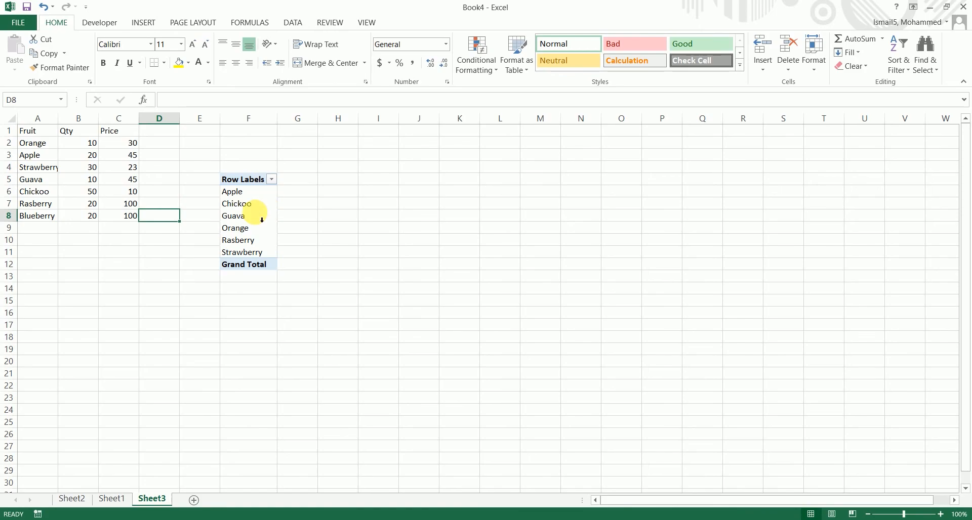
left_click(234, 215)
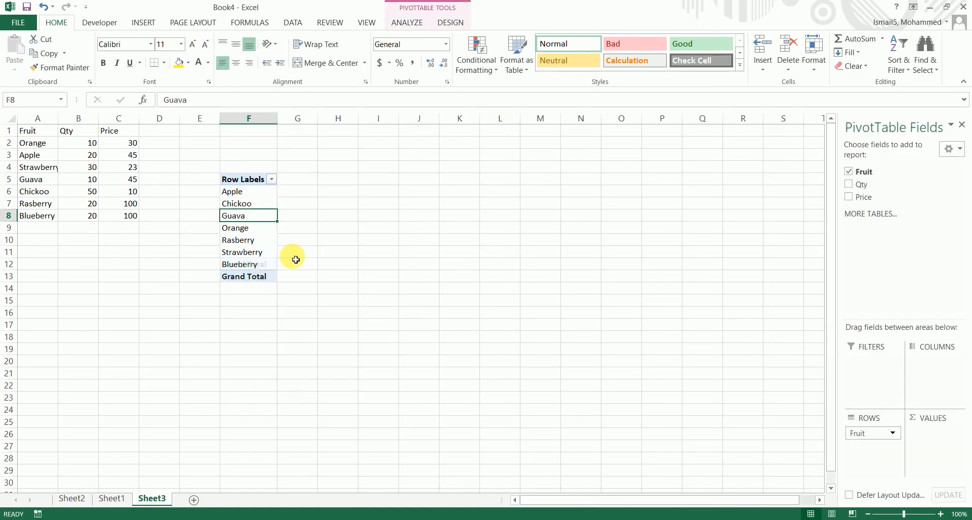
left_click(239, 264)
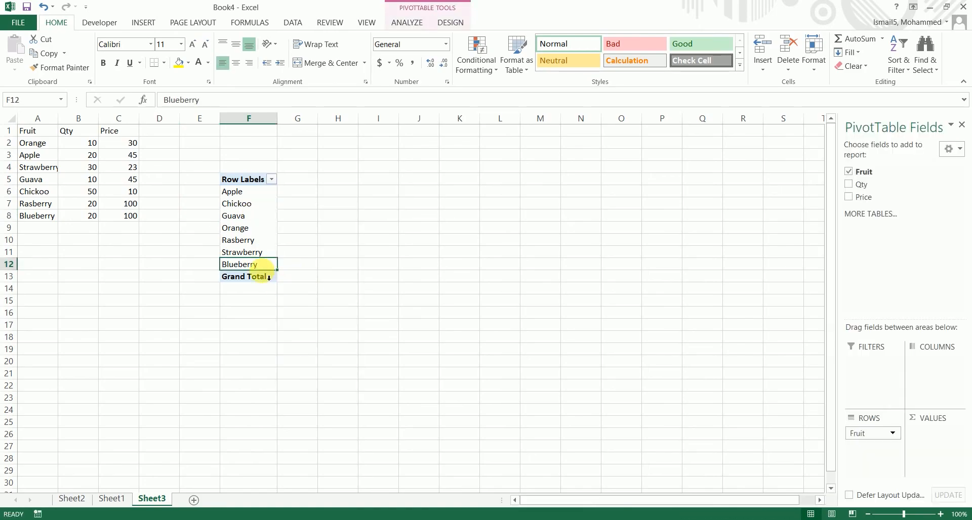